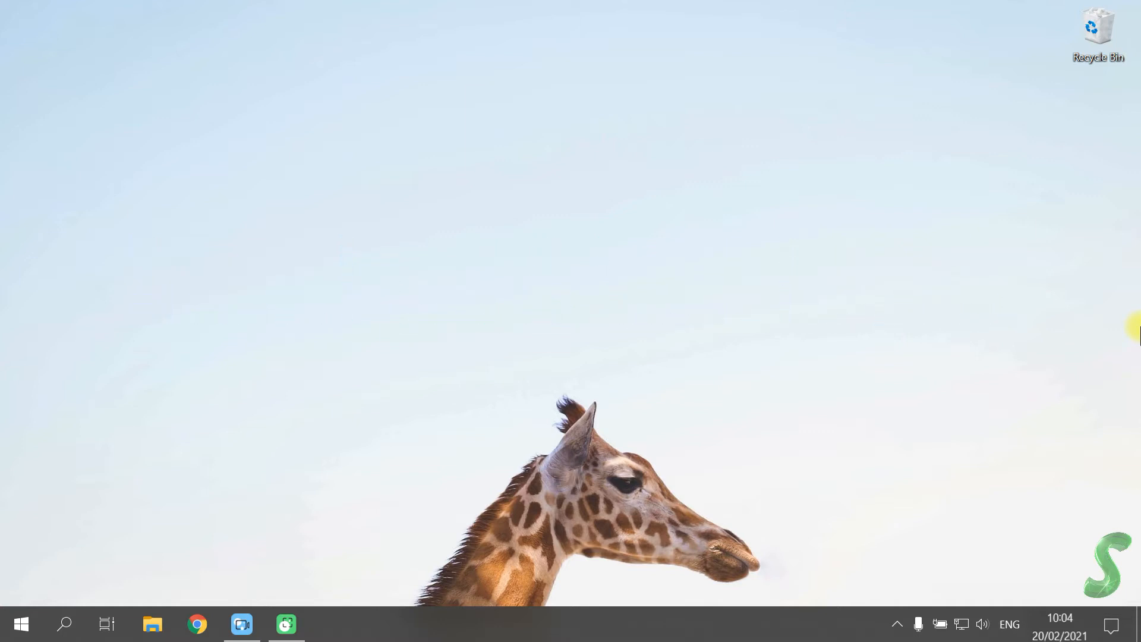
{"action": "mouse_move", "coordinate": [821, 260]}
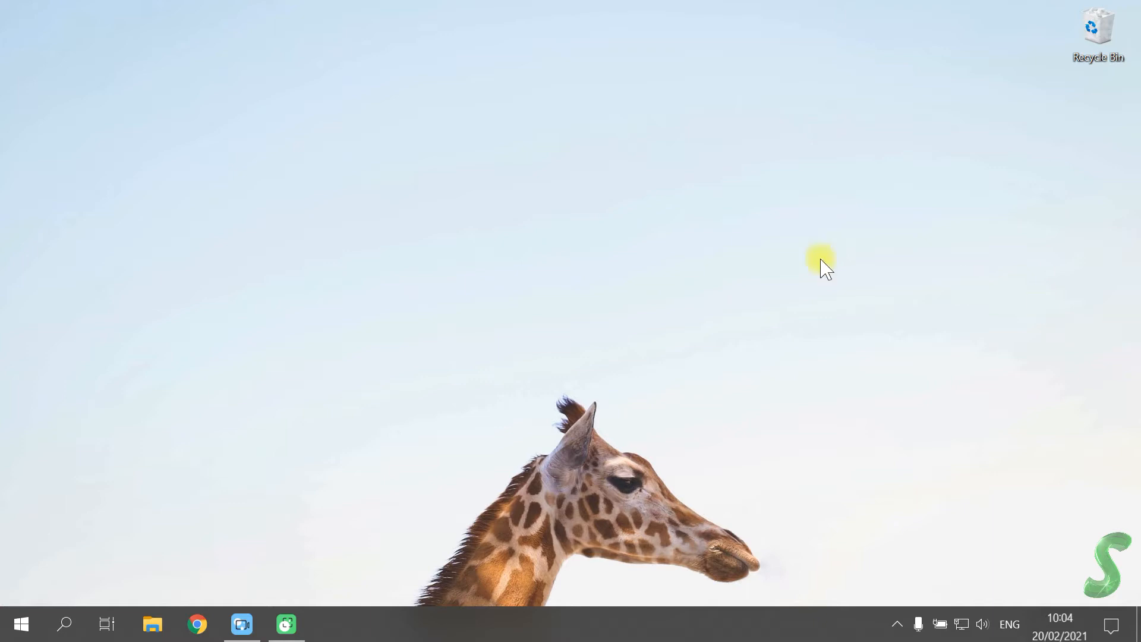
{"action": "mouse_move", "coordinate": [444, 383]}
{"action": "type", "text": "www.sweep-me."}
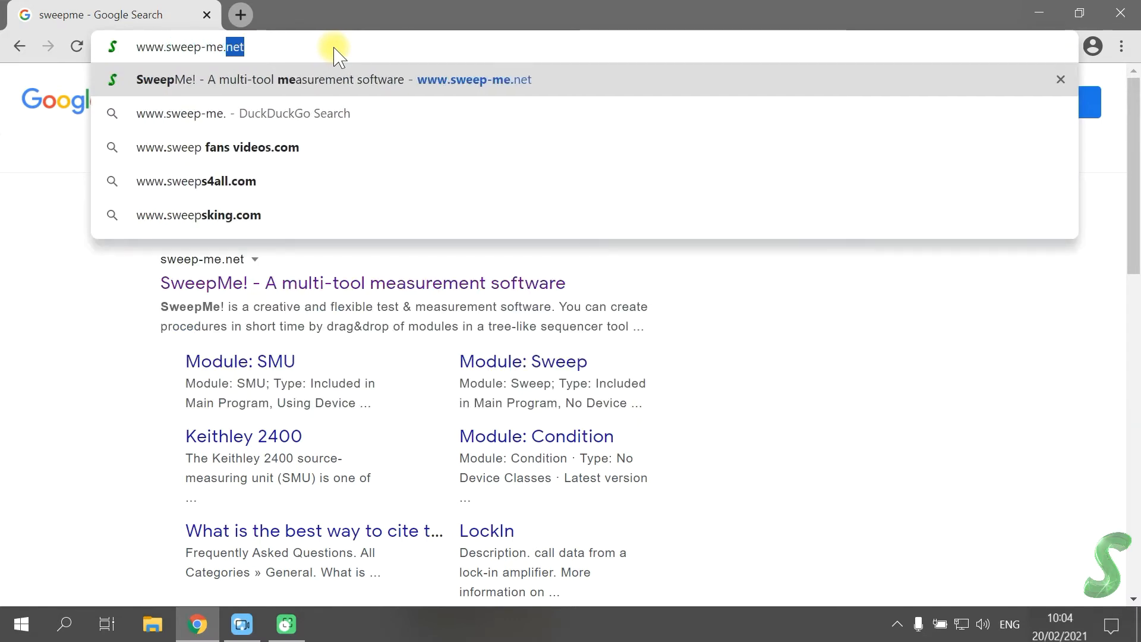
Go to sweep-me.net and scroll down to the introduction and software screenshot.
{"action": "left_click", "coordinate": [291, 79]}
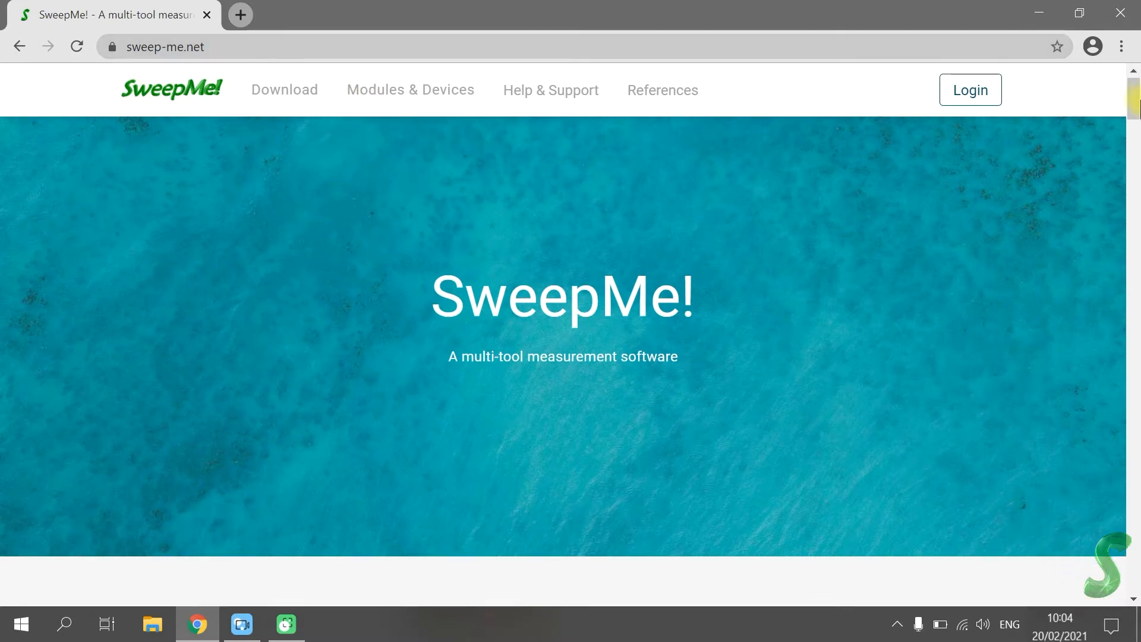
{"action": "scroll", "scroll_direction": "down", "scroll_amount": 3}
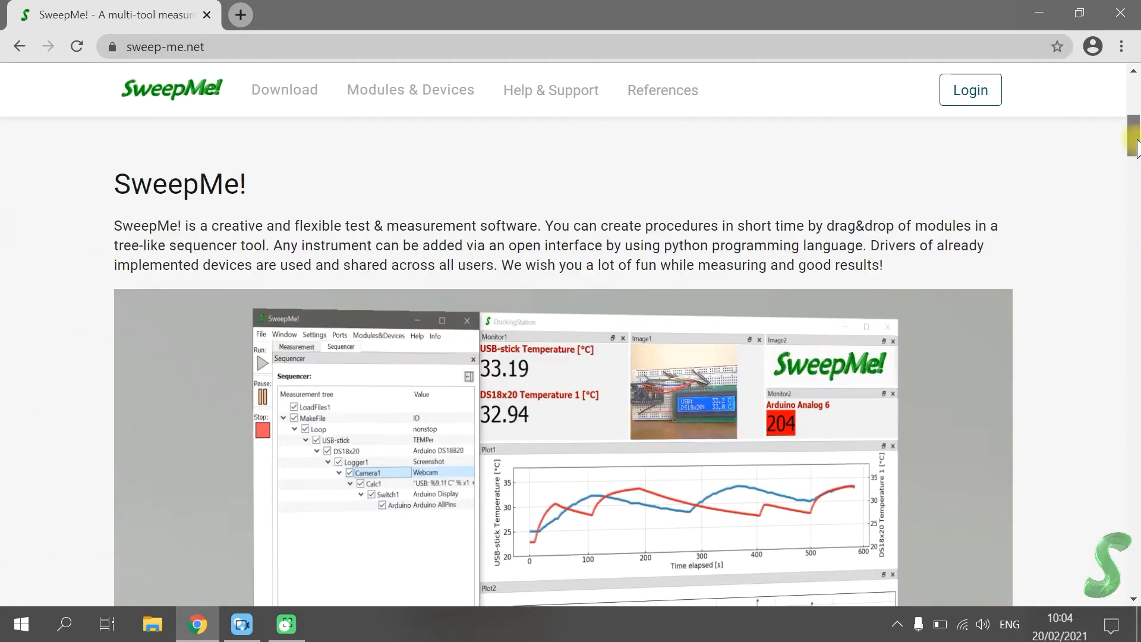
{"action": "scroll", "scroll_direction": "down", "scroll_amount": 3}
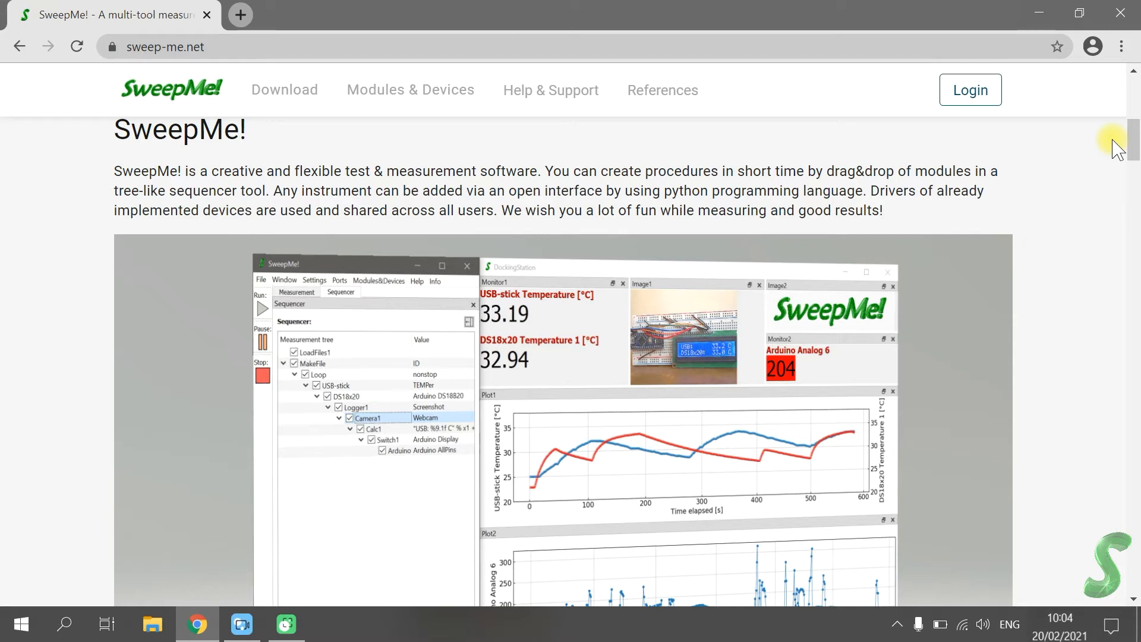
{"action": "mouse_move", "coordinate": [1134, 149]}
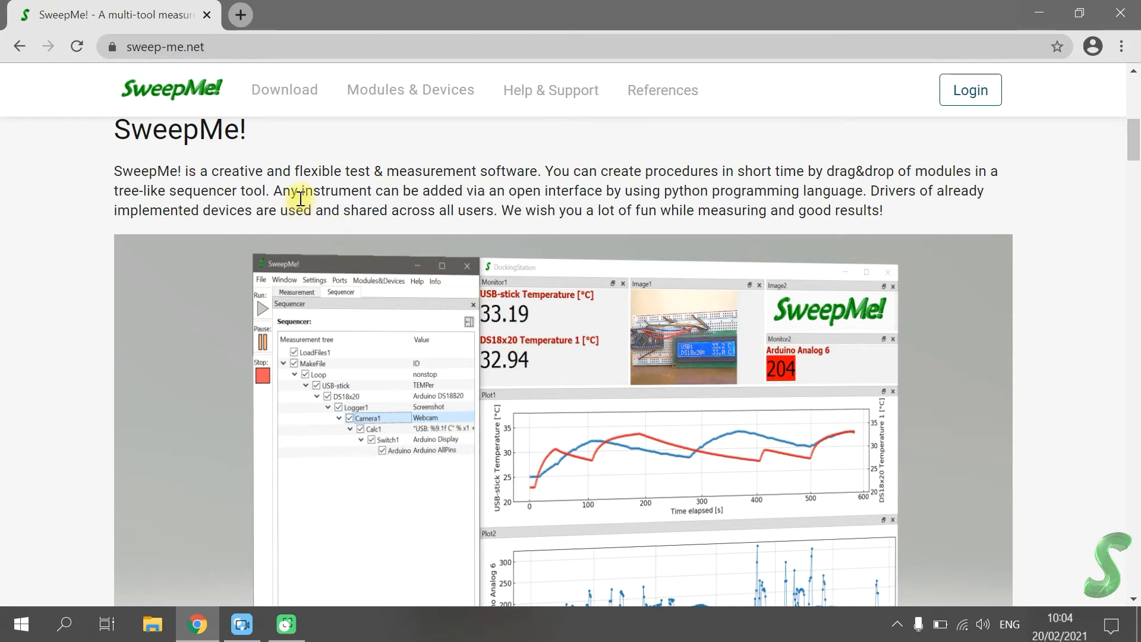
{"action": "mouse_move", "coordinate": [311, 98]}
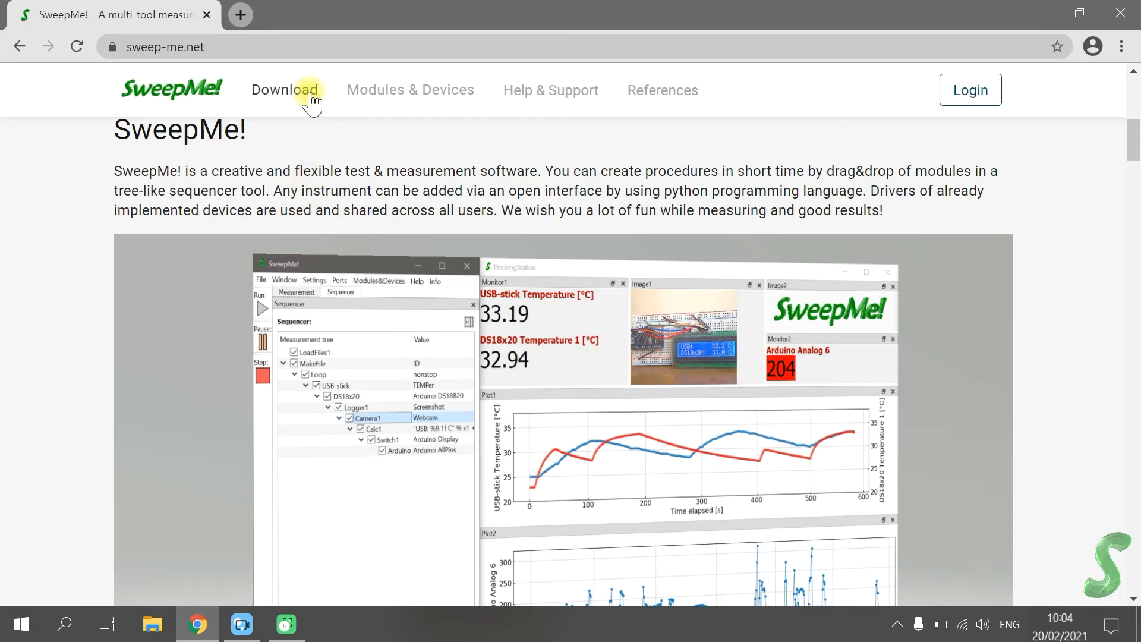
Download Web_Installer.exe from the SweepMe! download page.
{"action": "left_click", "coordinate": [285, 90]}
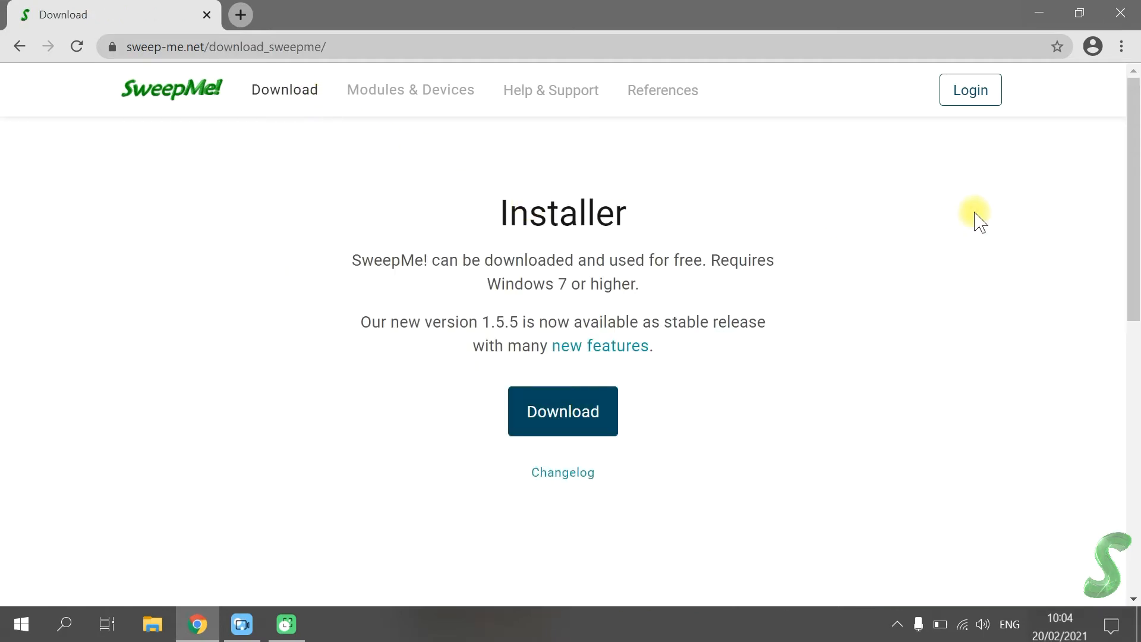
{"action": "scroll", "scroll_direction": "down", "scroll_amount": 3}
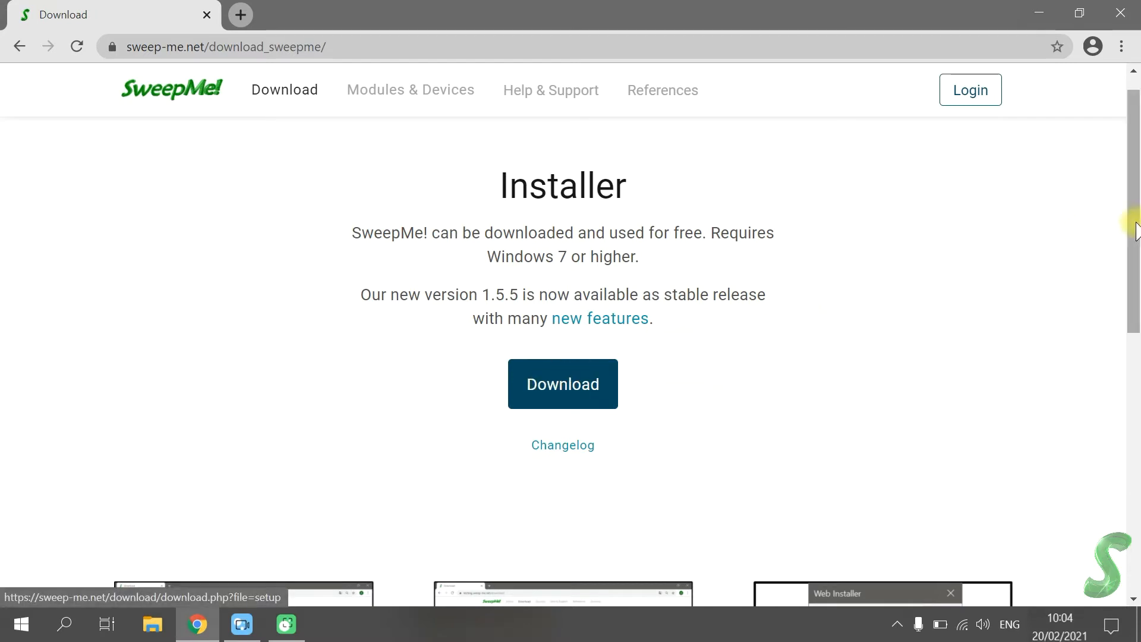
{"action": "scroll", "scroll_direction": "down", "scroll_amount": 3}
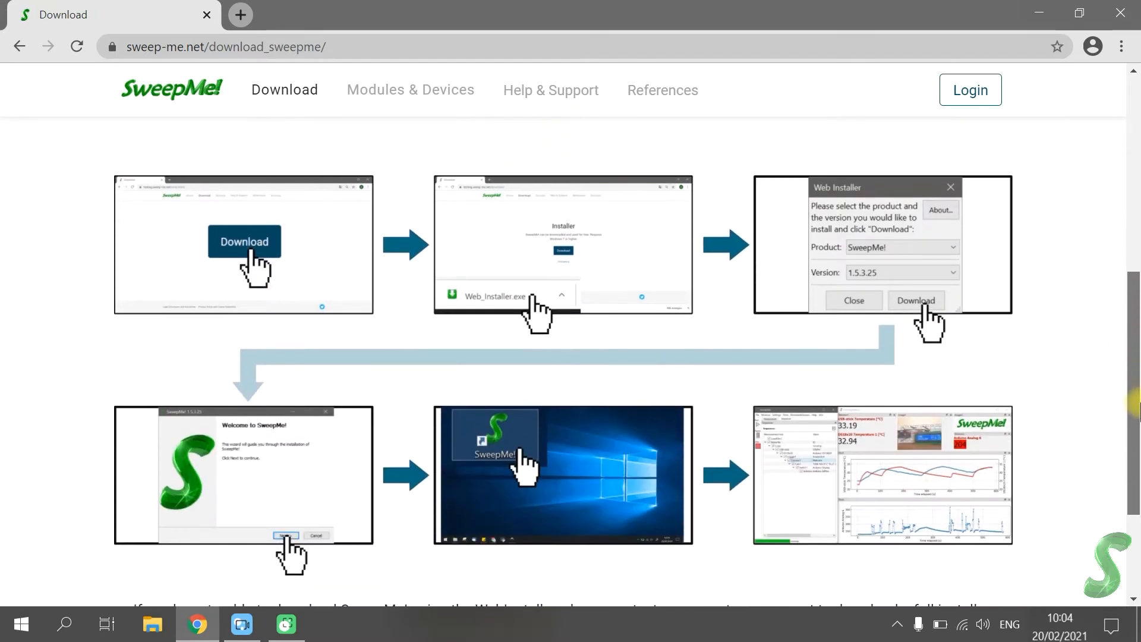
{"action": "scroll", "scroll_direction": "up", "scroll_amount": 3}
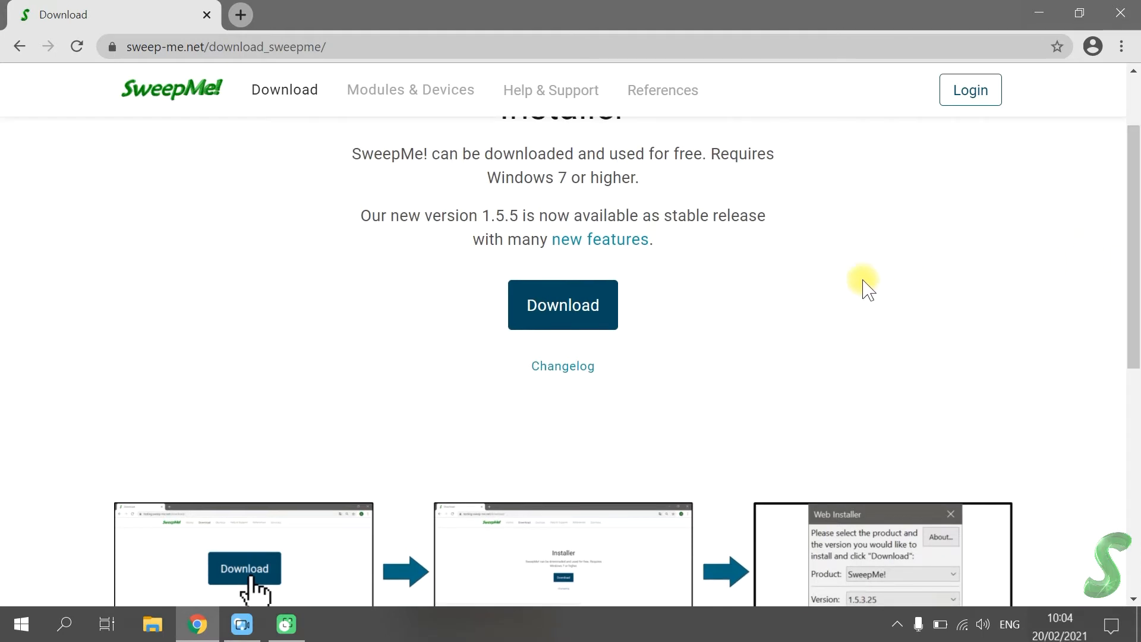
{"action": "left_click", "coordinate": [562, 303]}
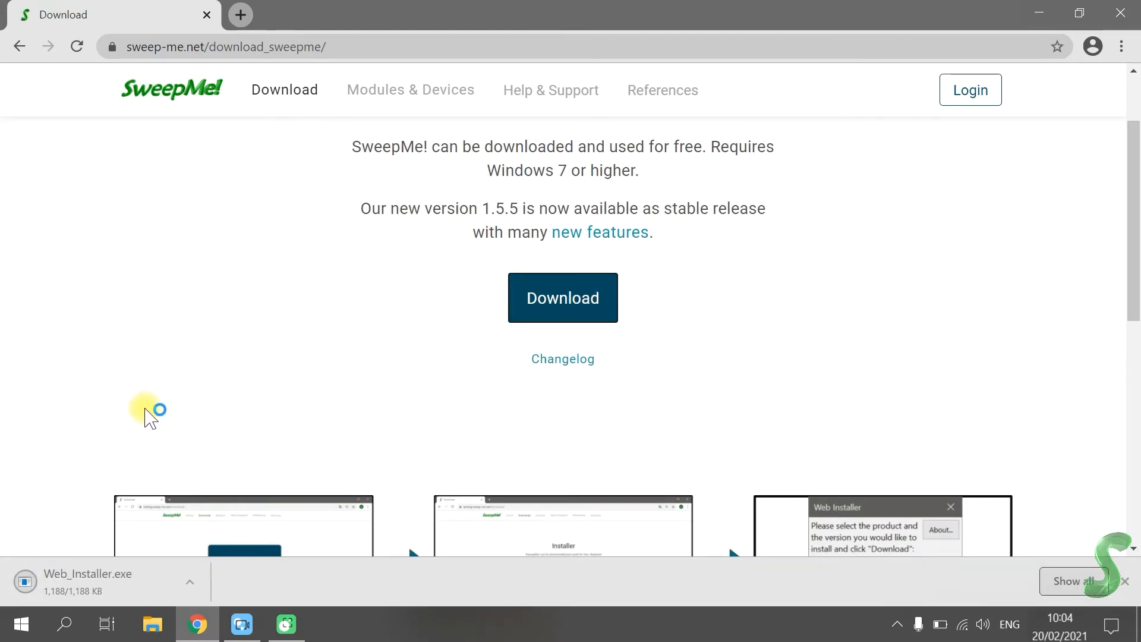
{"action": "mouse_move", "coordinate": [87, 583]}
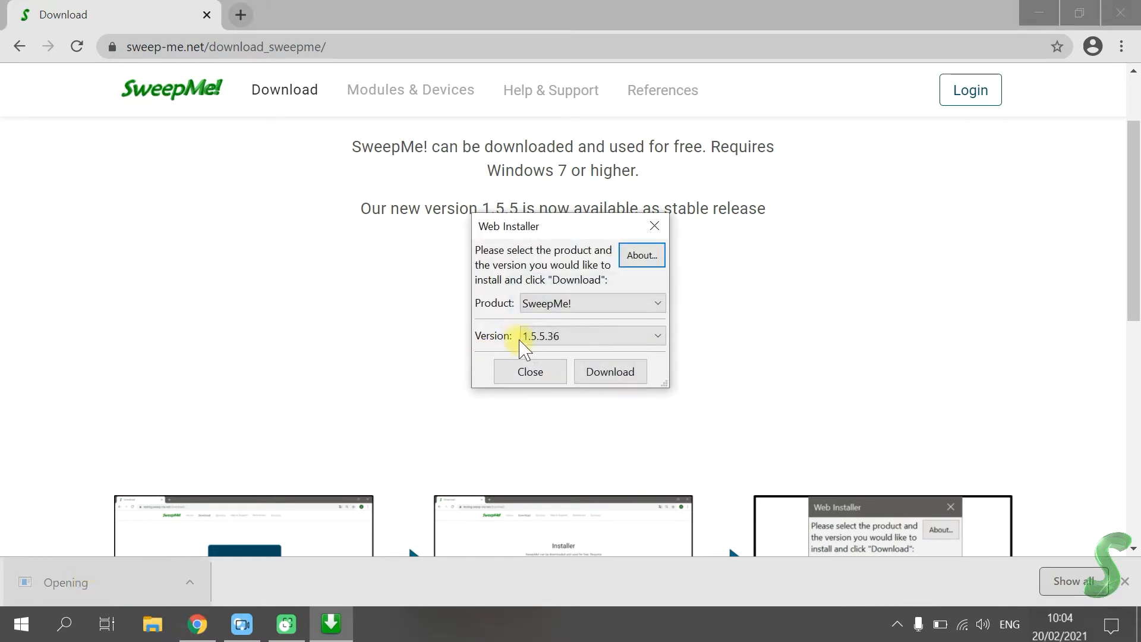
Download SweepMe! version 1.5.5.36 through the Web Installer.
{"action": "left_click", "coordinate": [655, 335]}
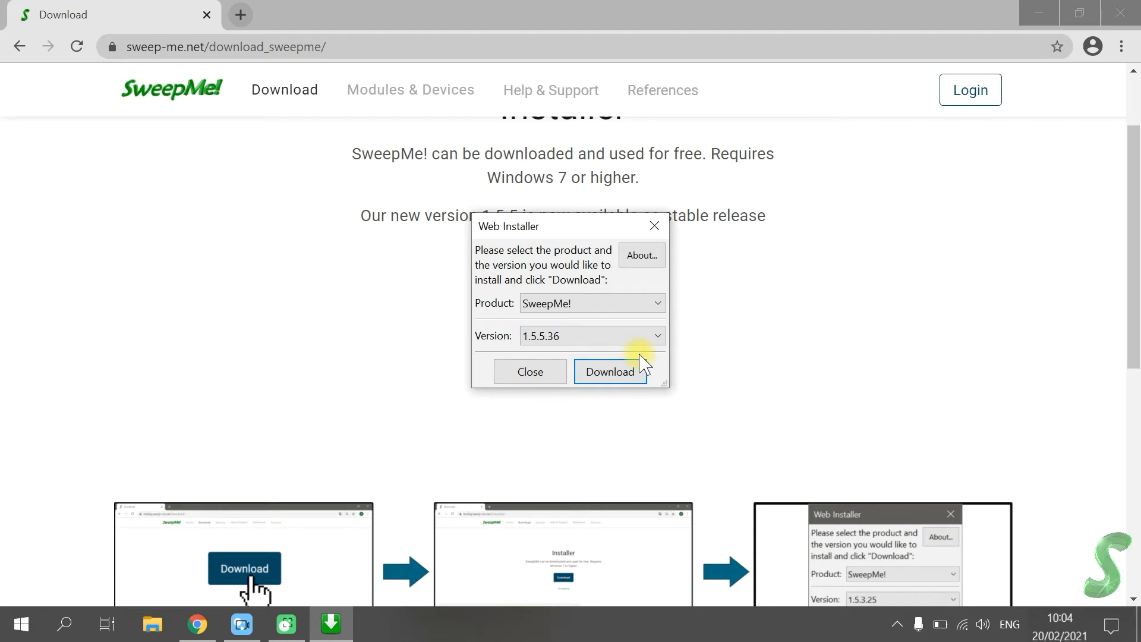
{"action": "left_click", "coordinate": [610, 372]}
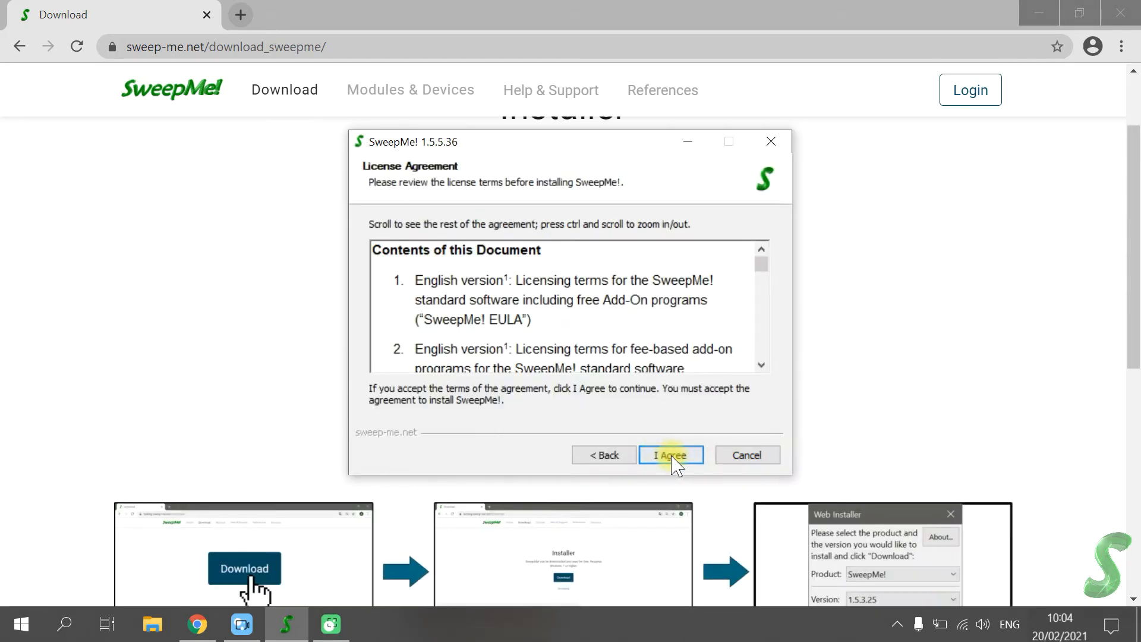
Accept the license and install SweepMe! into C:\SweepMe!\.
{"action": "left_click", "coordinate": [671, 455]}
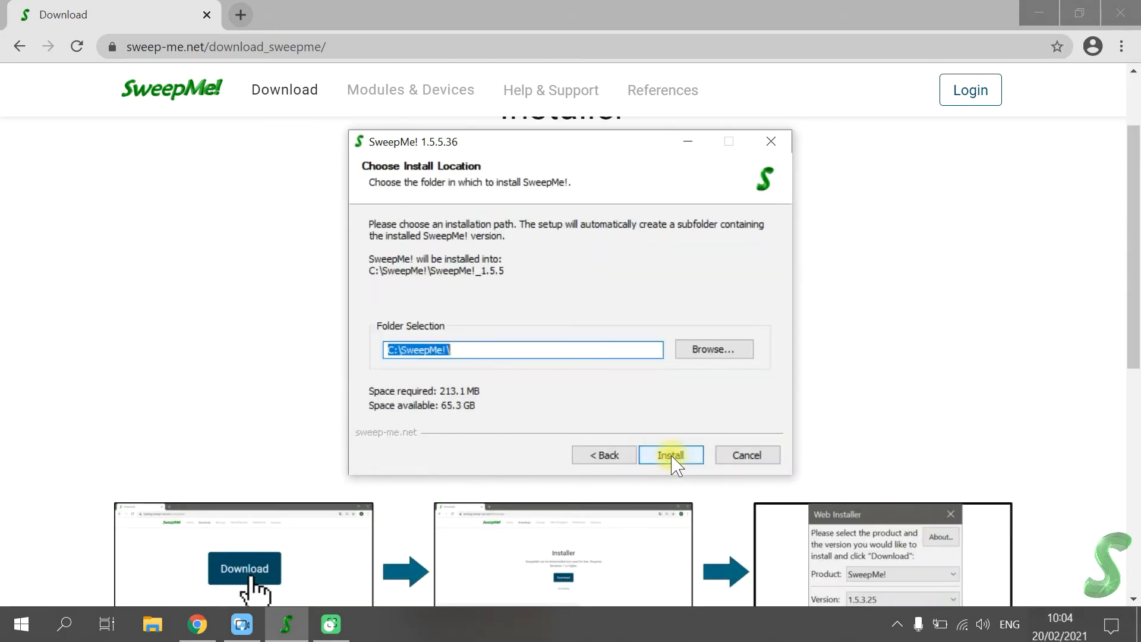
{"action": "left_click", "coordinate": [521, 350]}
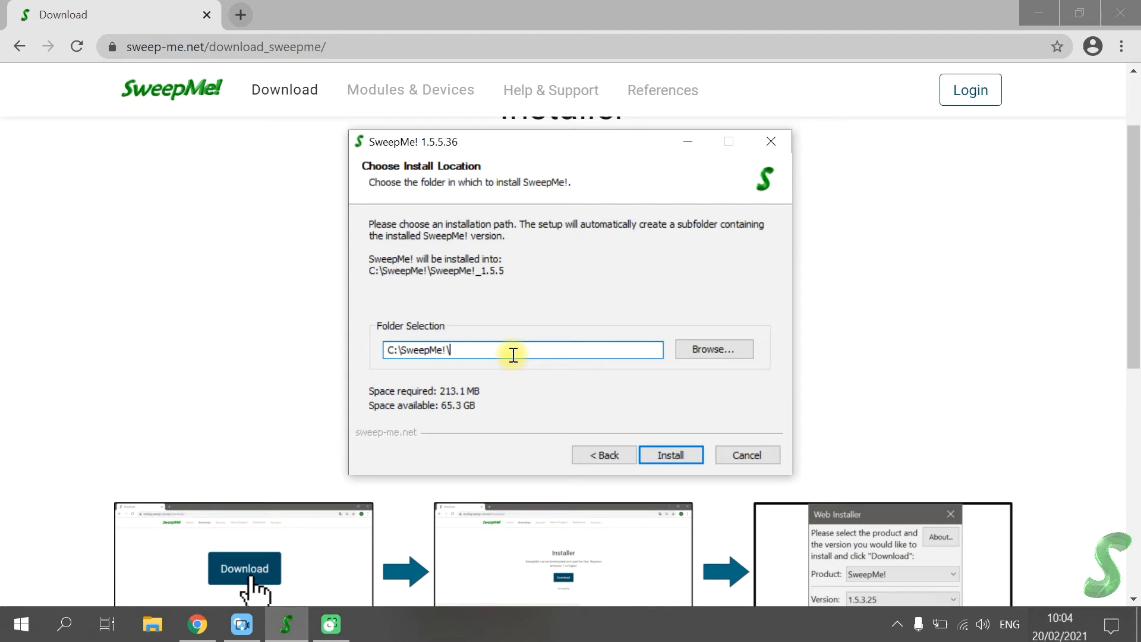
{"action": "mouse_move", "coordinate": [654, 428]}
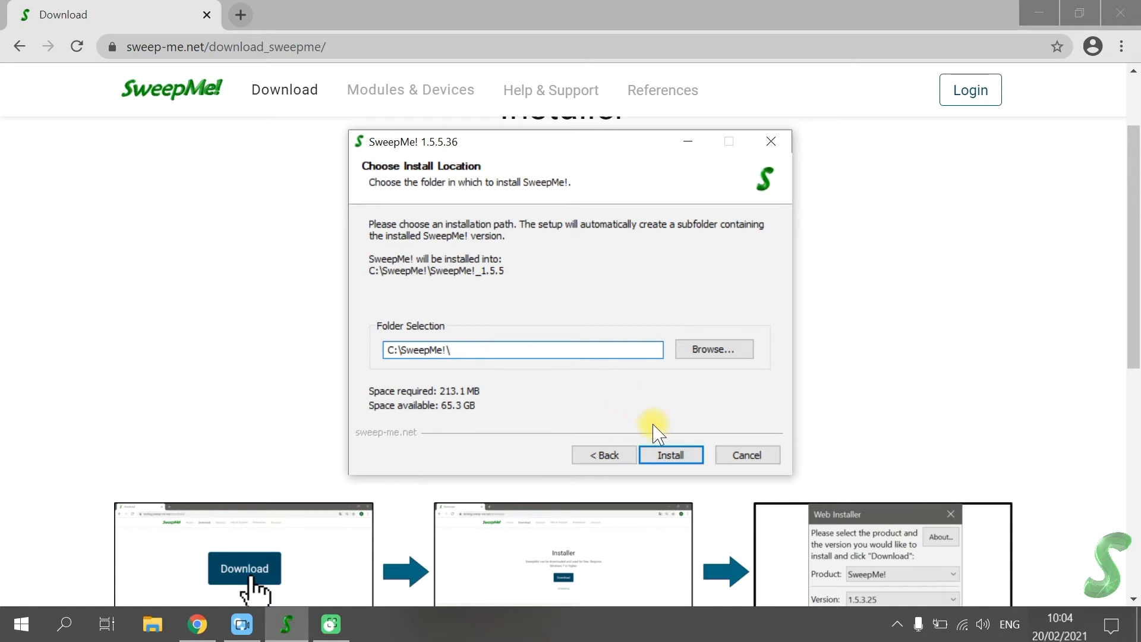
{"action": "left_click", "coordinate": [670, 455]}
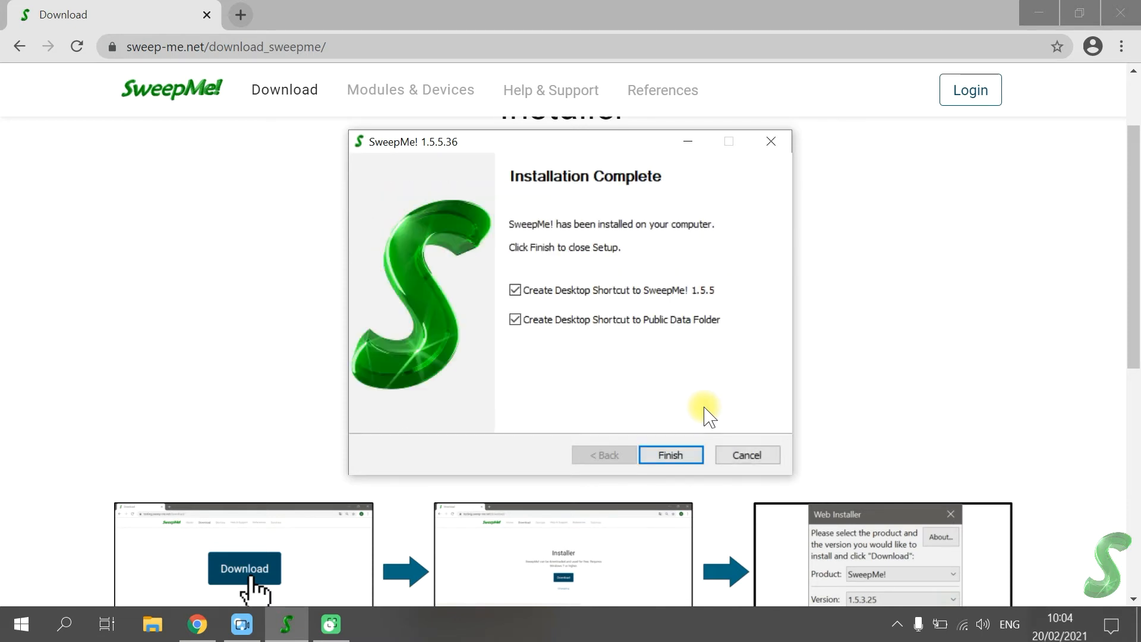
{"action": "mouse_move", "coordinate": [704, 305]}
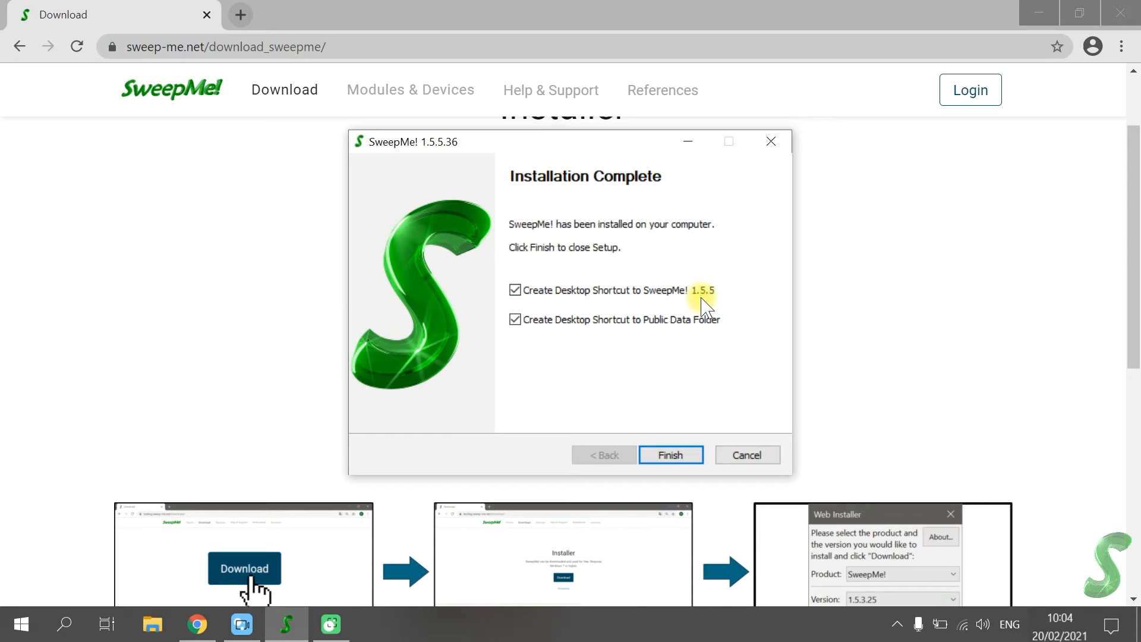
{"action": "mouse_move", "coordinate": [681, 341]}
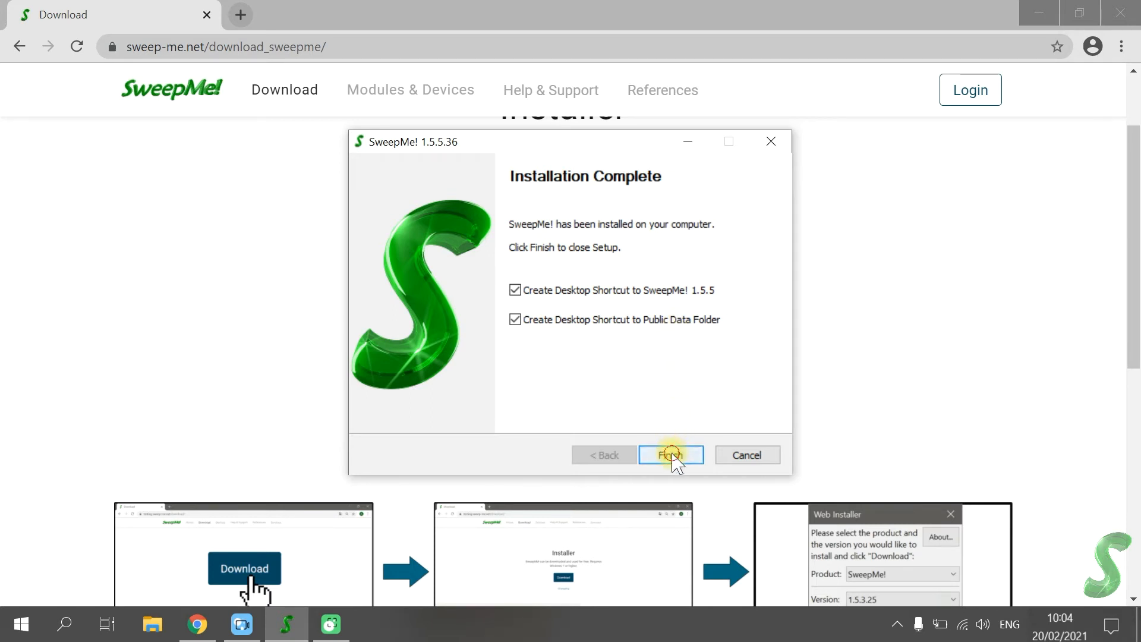
Finish setup with both desktop shortcuts ticked.
{"action": "left_click", "coordinate": [670, 454]}
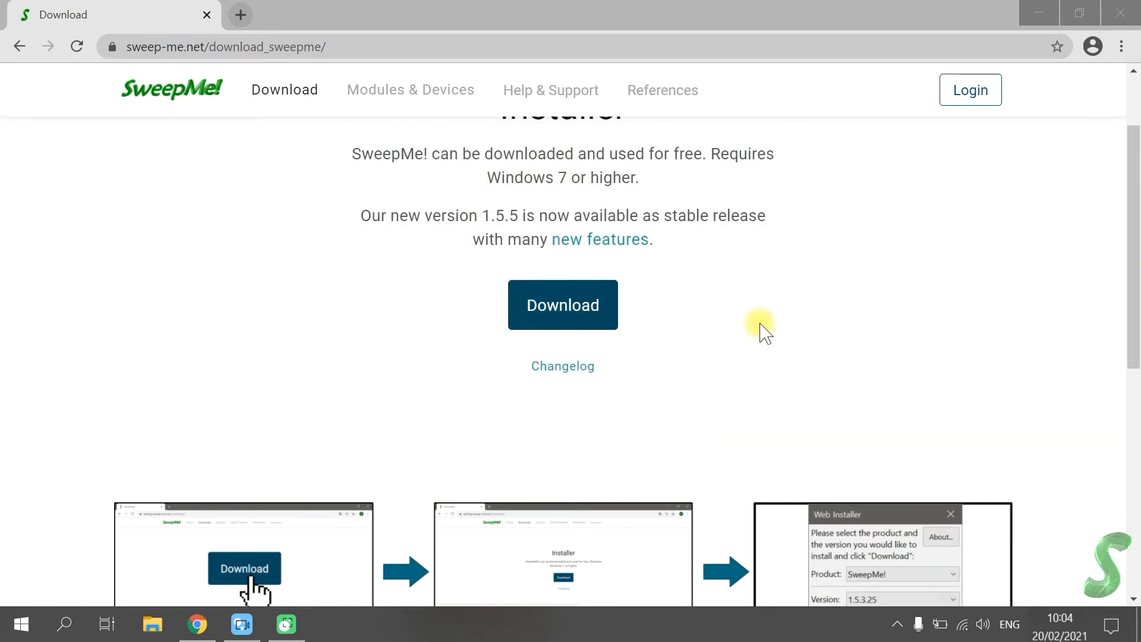
{"action": "mouse_move", "coordinate": [827, 272]}
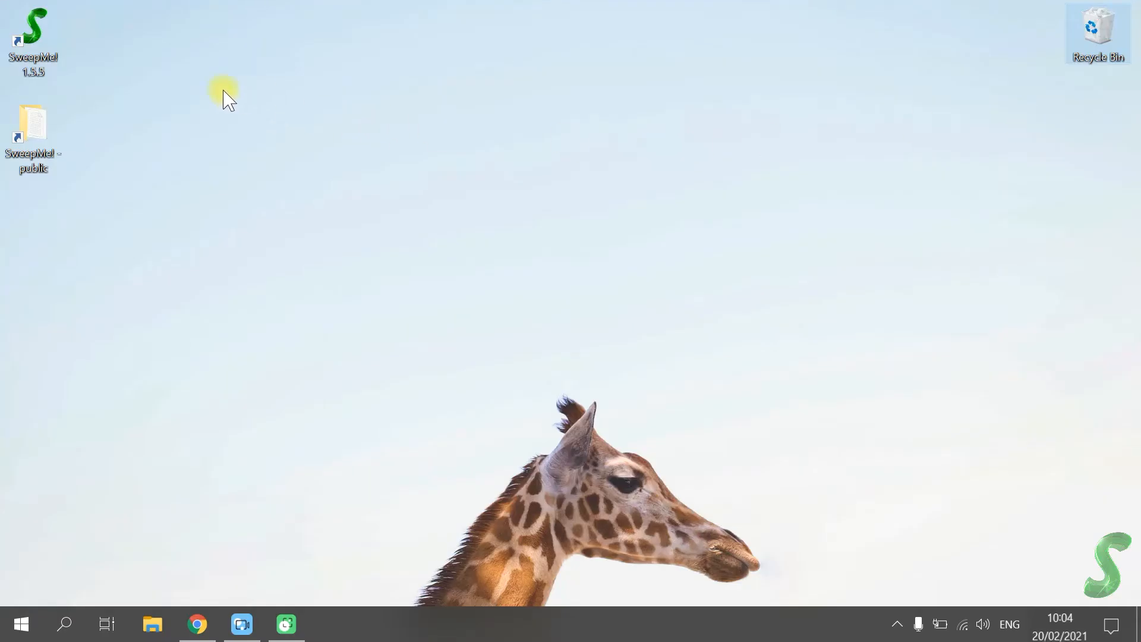
Launch SweepMe! 1.5.5 from its desktop shortcut.
{"action": "double_click", "coordinate": [33, 36]}
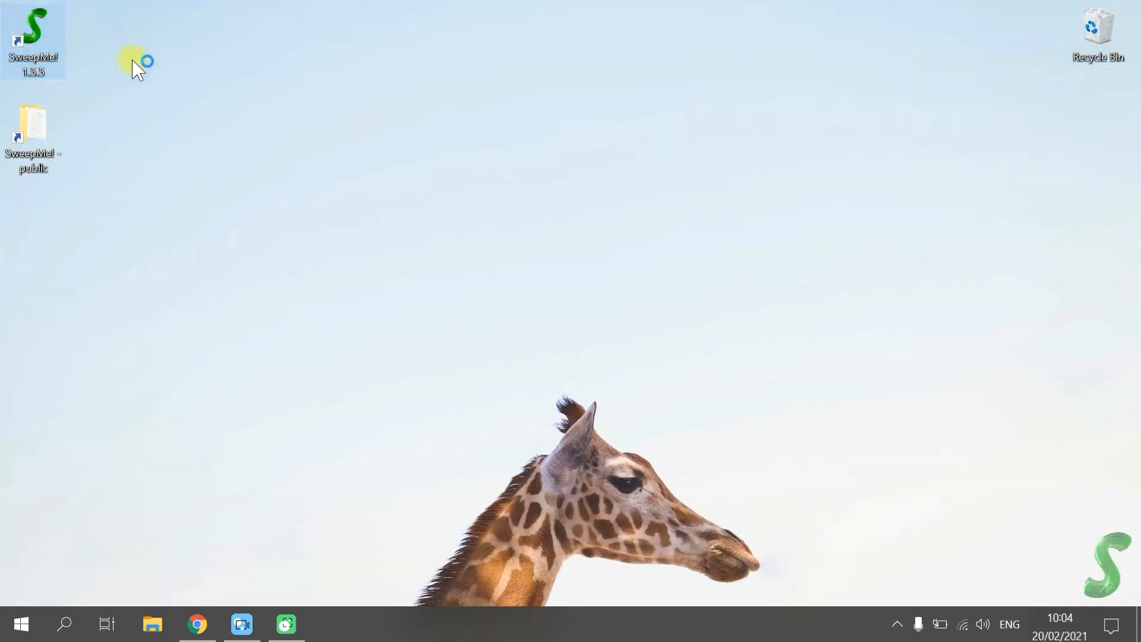
{"action": "double_click", "coordinate": [33, 40]}
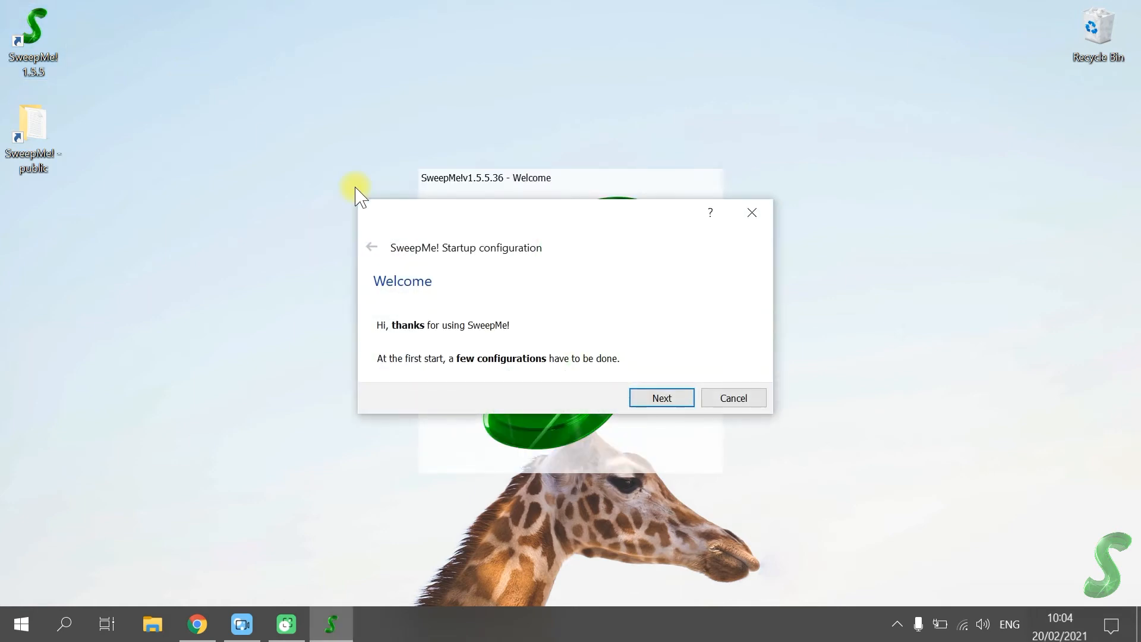
{"action": "mouse_move", "coordinate": [419, 347]}
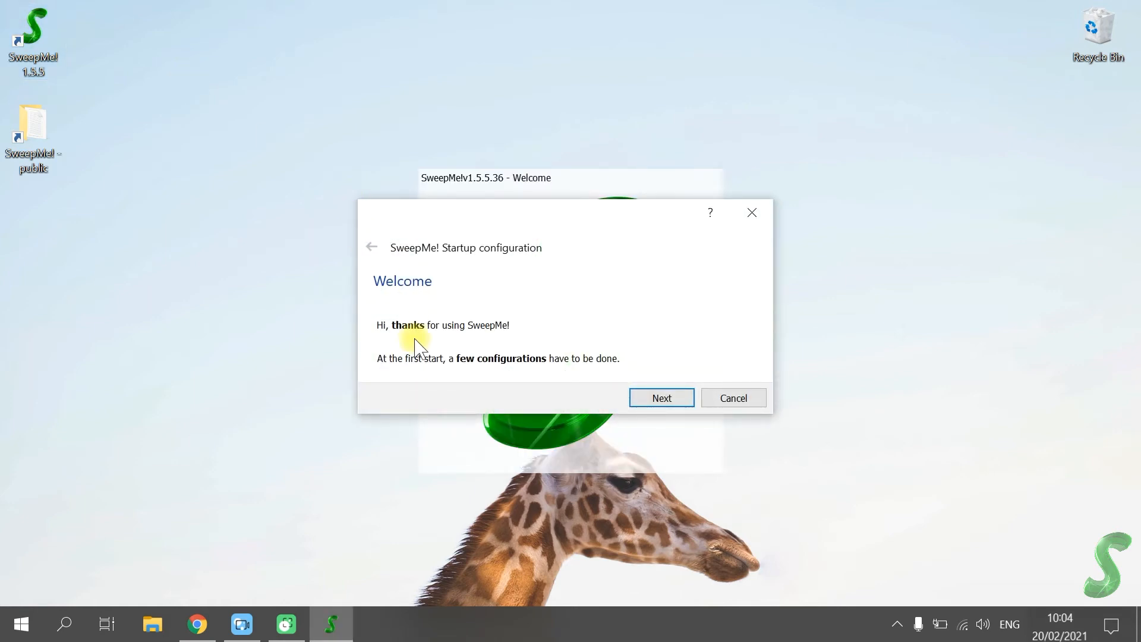
{"action": "mouse_move", "coordinate": [661, 399]}
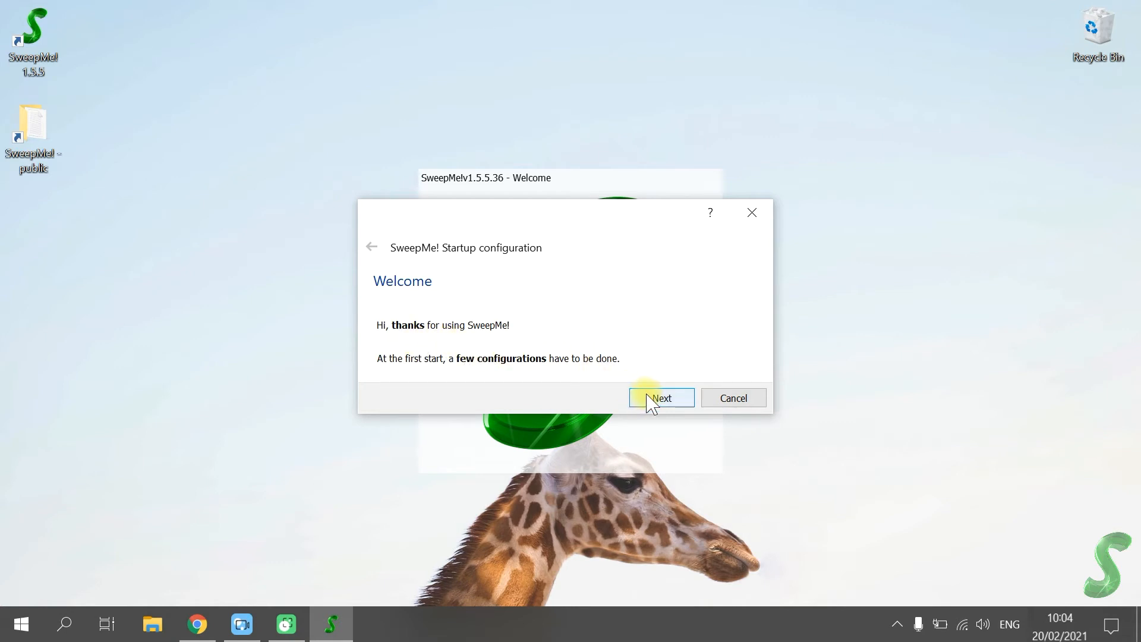
Set the server connection to 'Yes, always.' and advance to profile naming.
{"action": "left_click", "coordinate": [662, 398]}
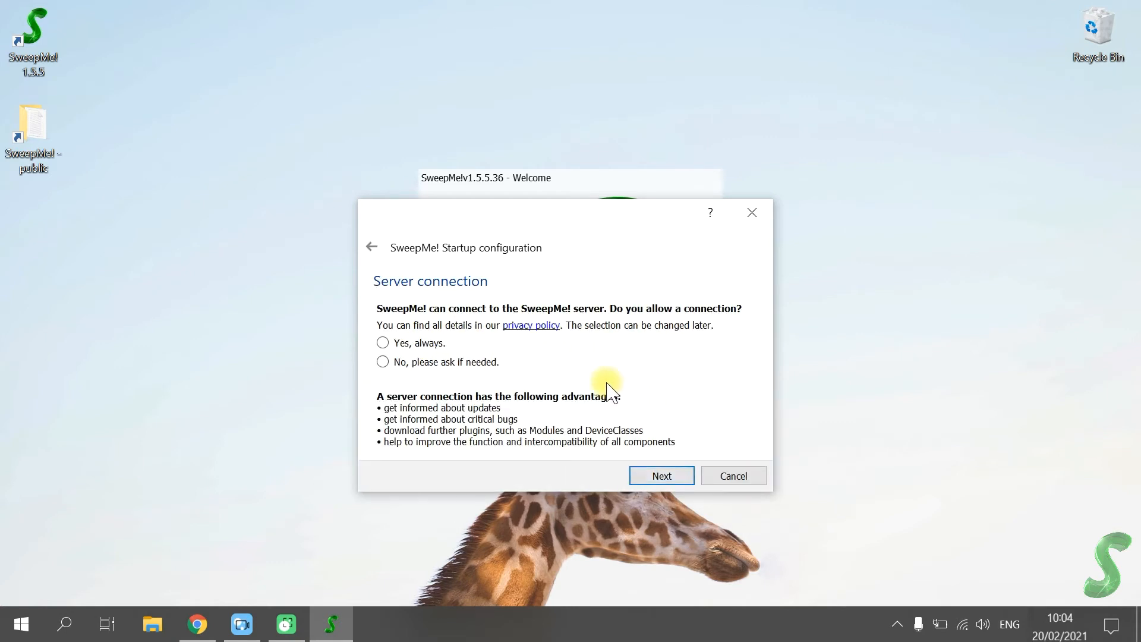
{"action": "mouse_move", "coordinate": [459, 367]}
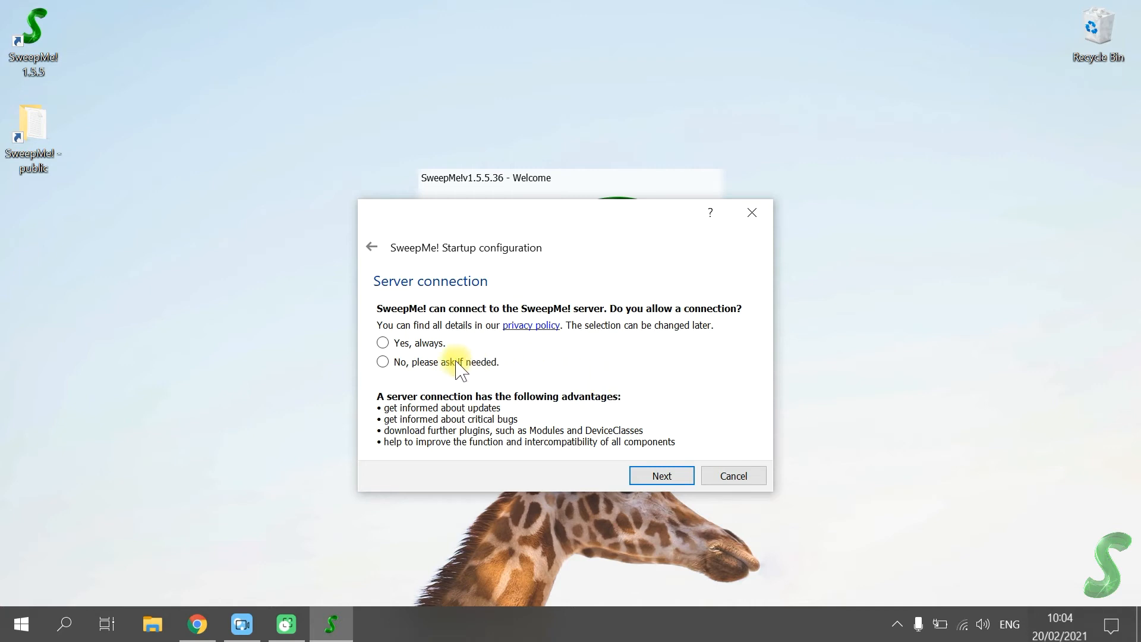
{"action": "left_click", "coordinate": [383, 343]}
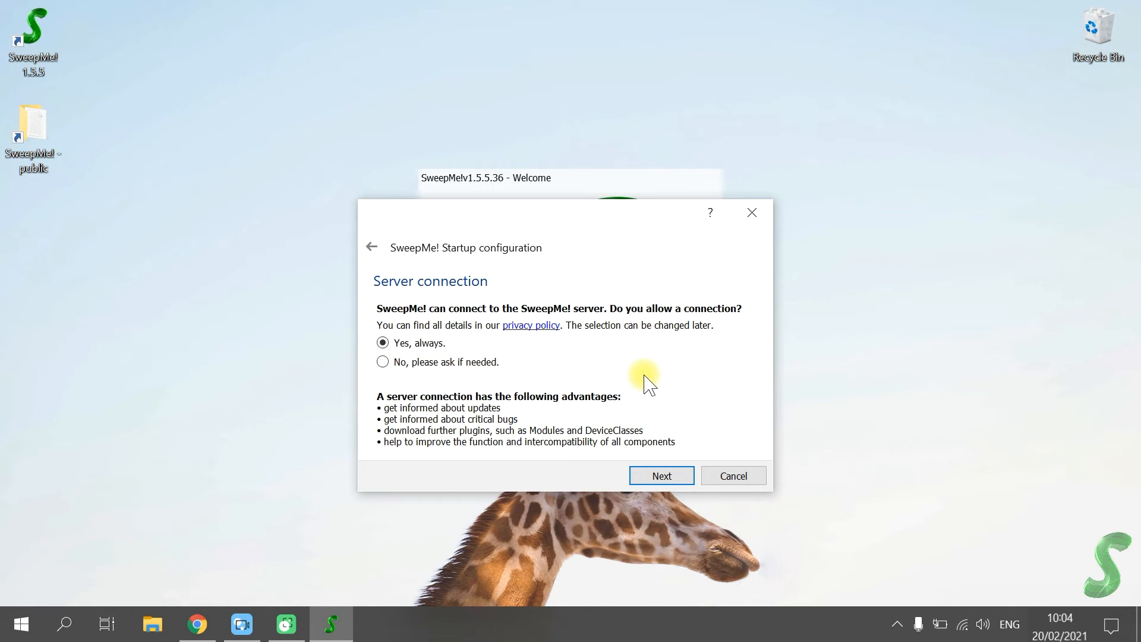
{"action": "mouse_move", "coordinate": [661, 475]}
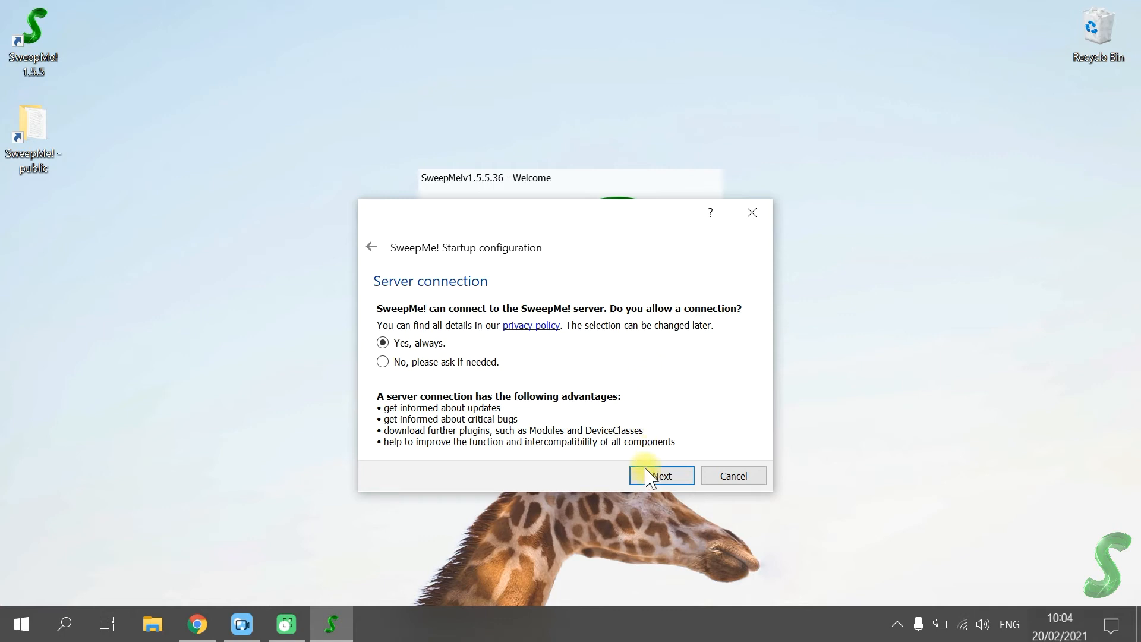
{"action": "left_click", "coordinate": [660, 475]}
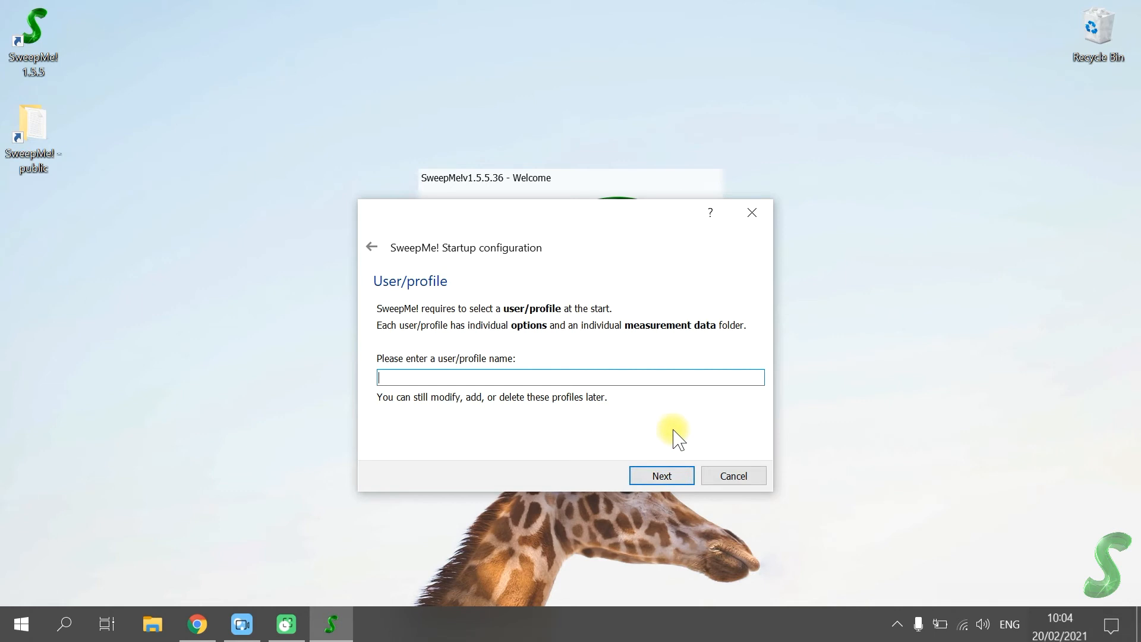
Enter 'Tutorial' as the user profile name and continue.
{"action": "type", "text": "Tutorial"}
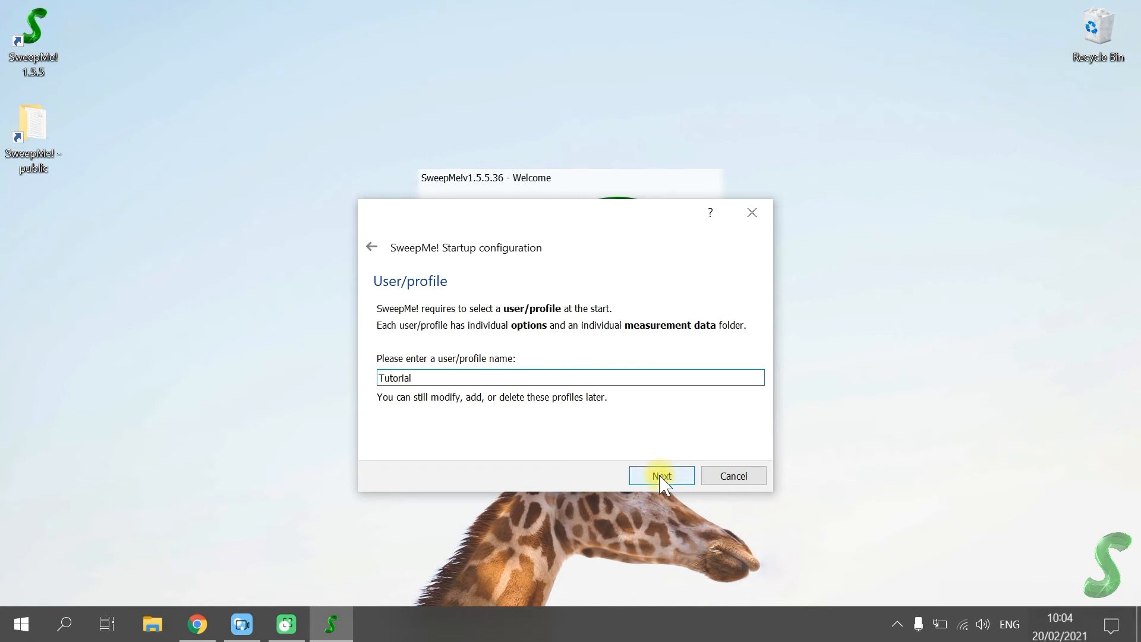
{"action": "left_click", "coordinate": [661, 476]}
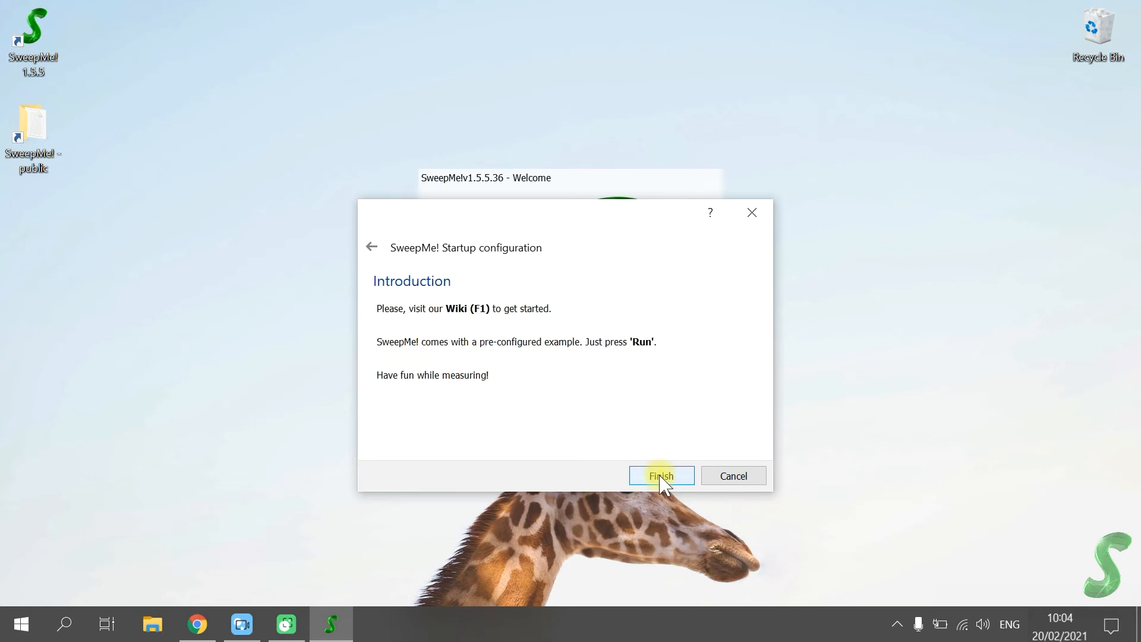
{"action": "mouse_move", "coordinate": [571, 429]}
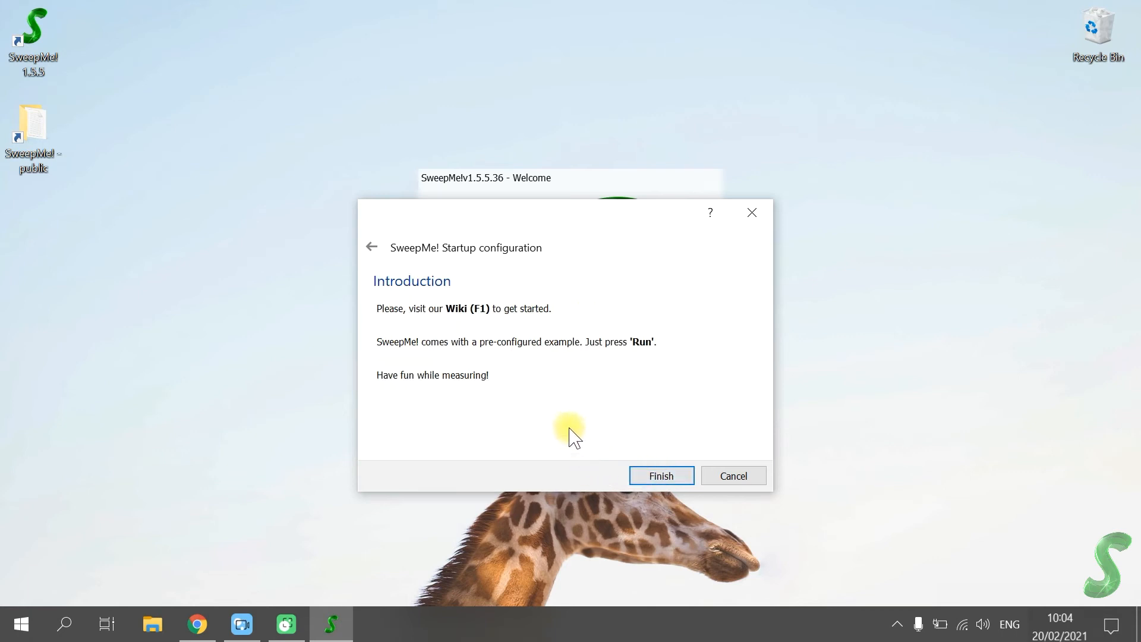
{"action": "mouse_move", "coordinate": [588, 428]}
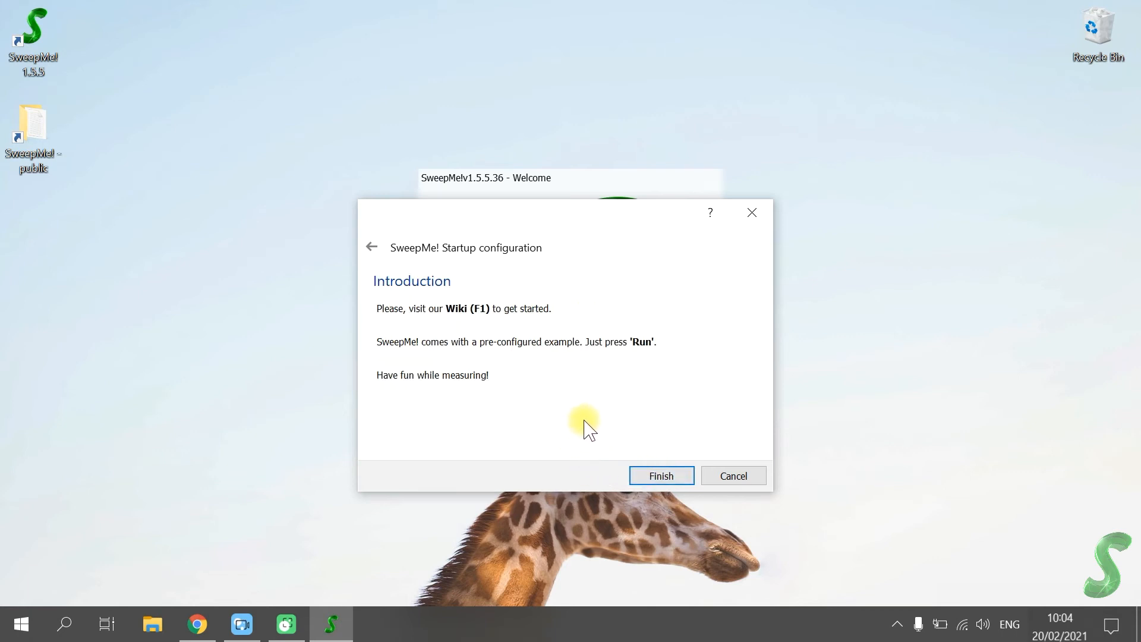
{"action": "mouse_move", "coordinate": [615, 418]}
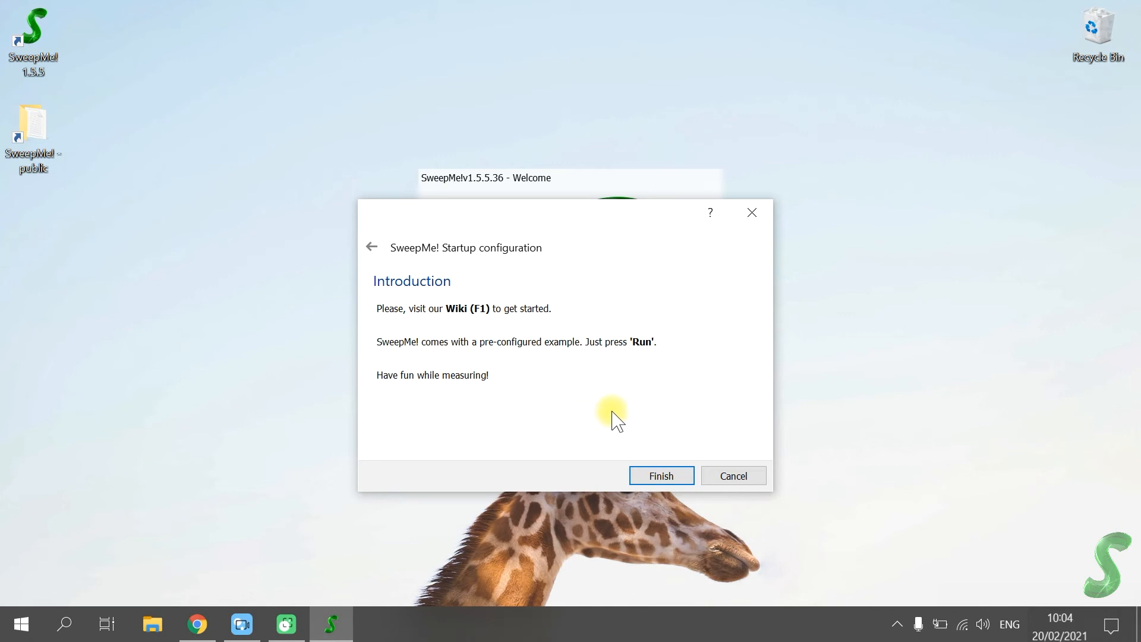
{"action": "mouse_move", "coordinate": [616, 421]}
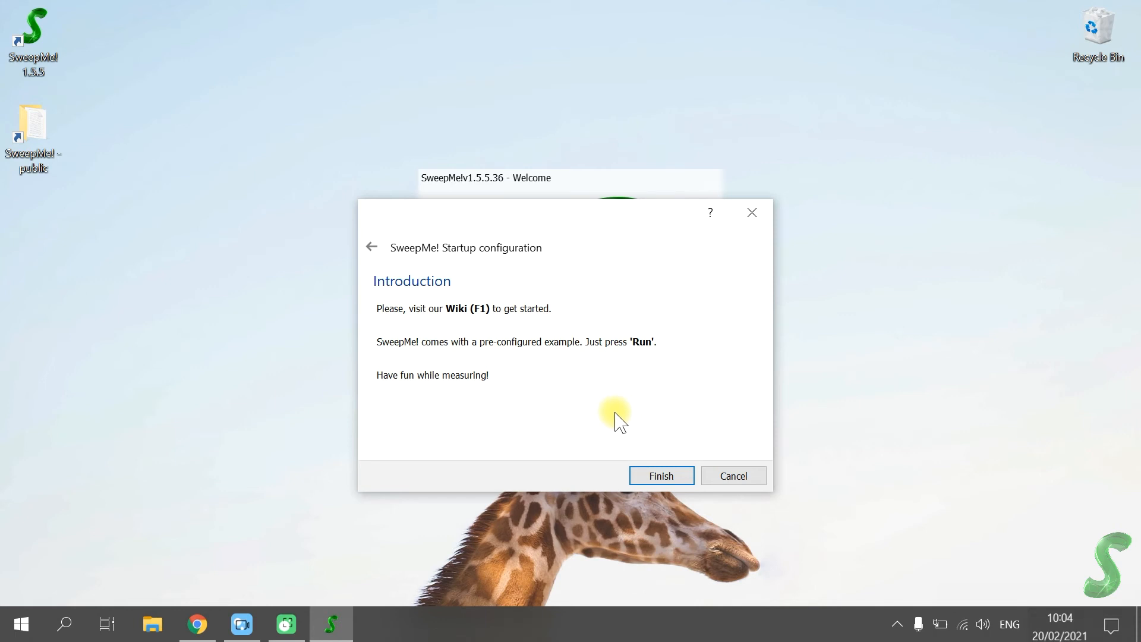
Finish the startup configuration on the Introduction page.
{"action": "left_click", "coordinate": [660, 475]}
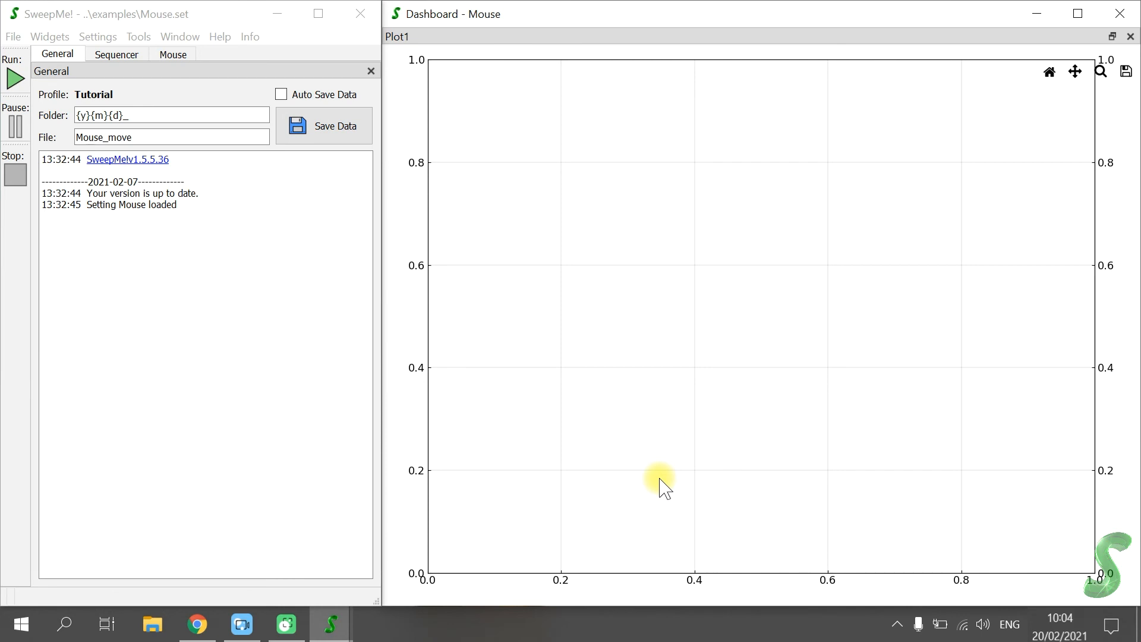
{"action": "mouse_move", "coordinate": [231, 305]}
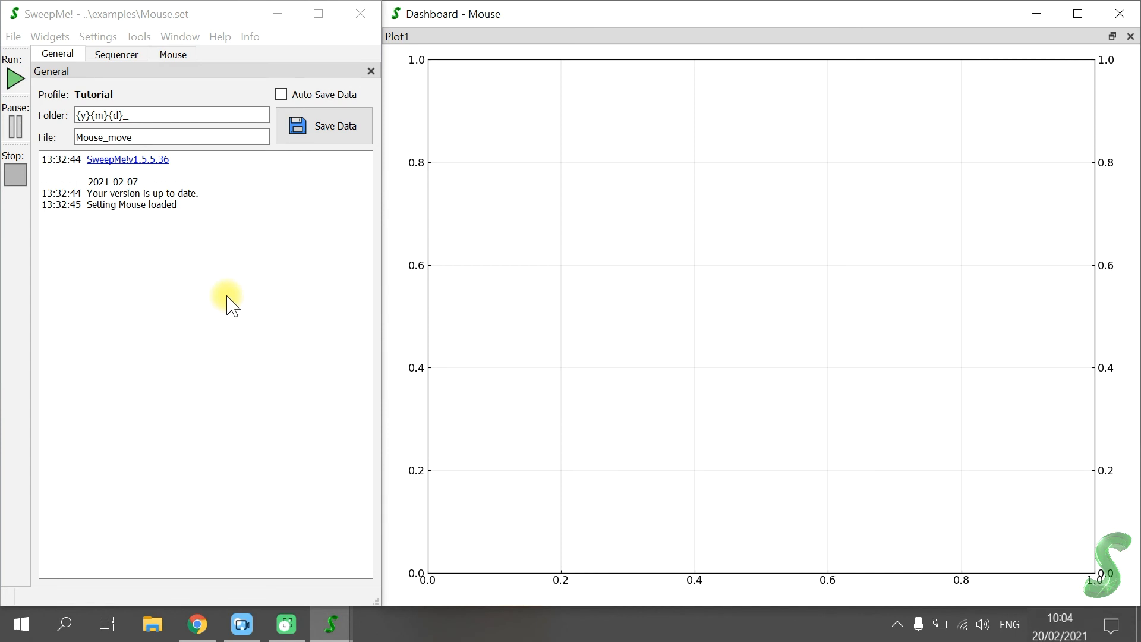
Switch to the Sequencer tab to view MakeFile, Loop, Mouse and Hold.
{"action": "left_click", "coordinate": [116, 54]}
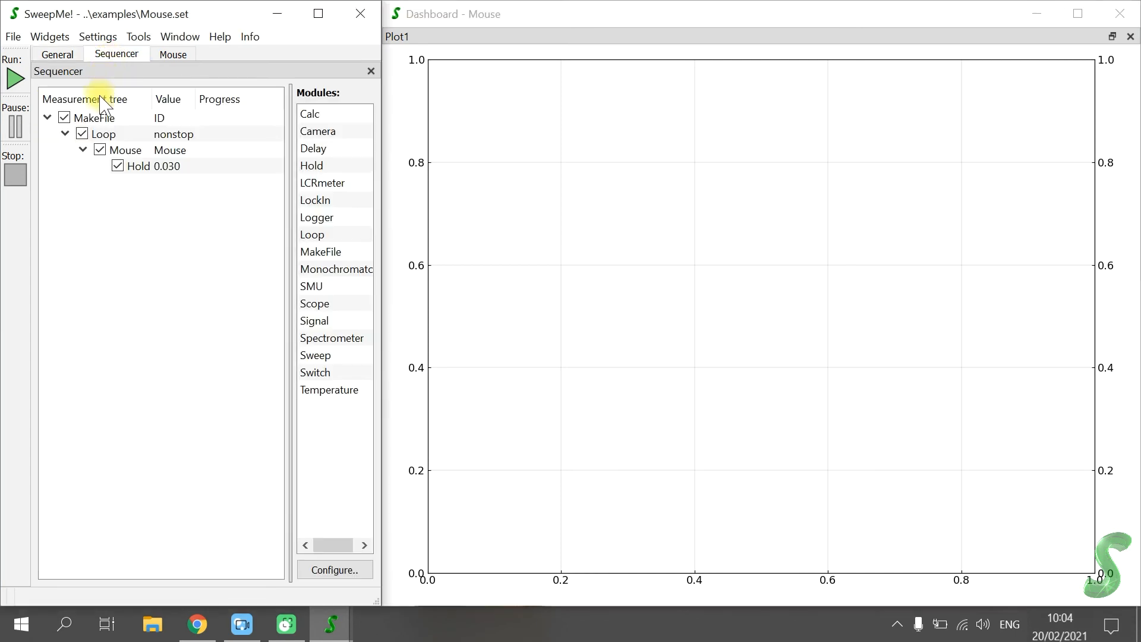
{"action": "mouse_move", "coordinate": [156, 206]}
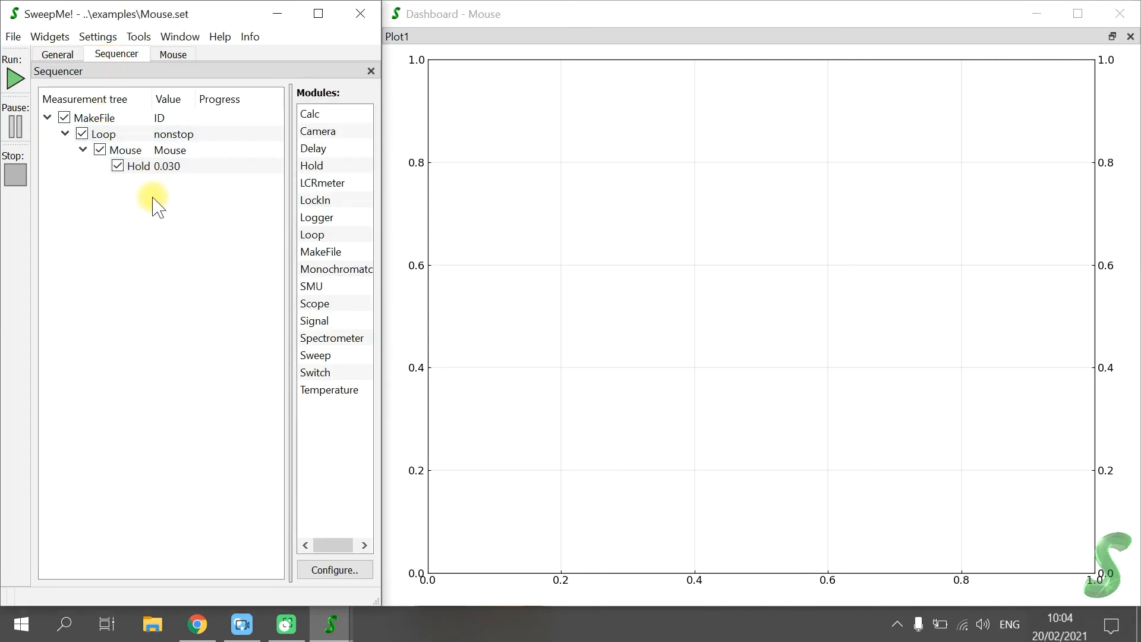
{"action": "mouse_move", "coordinate": [143, 215]}
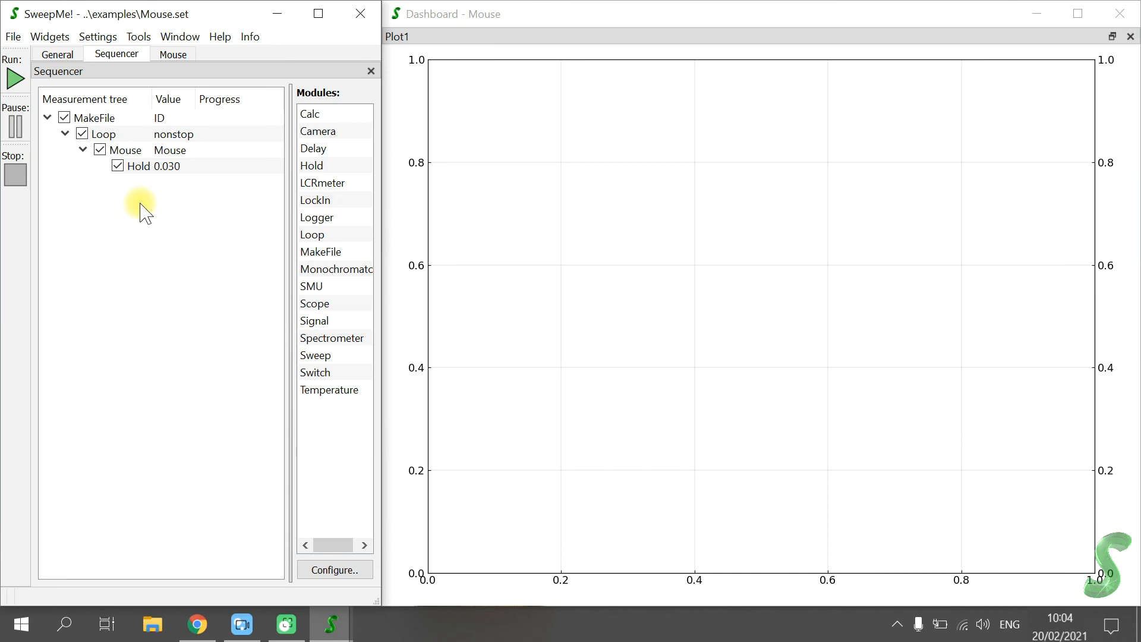
{"action": "mouse_move", "coordinate": [16, 79]}
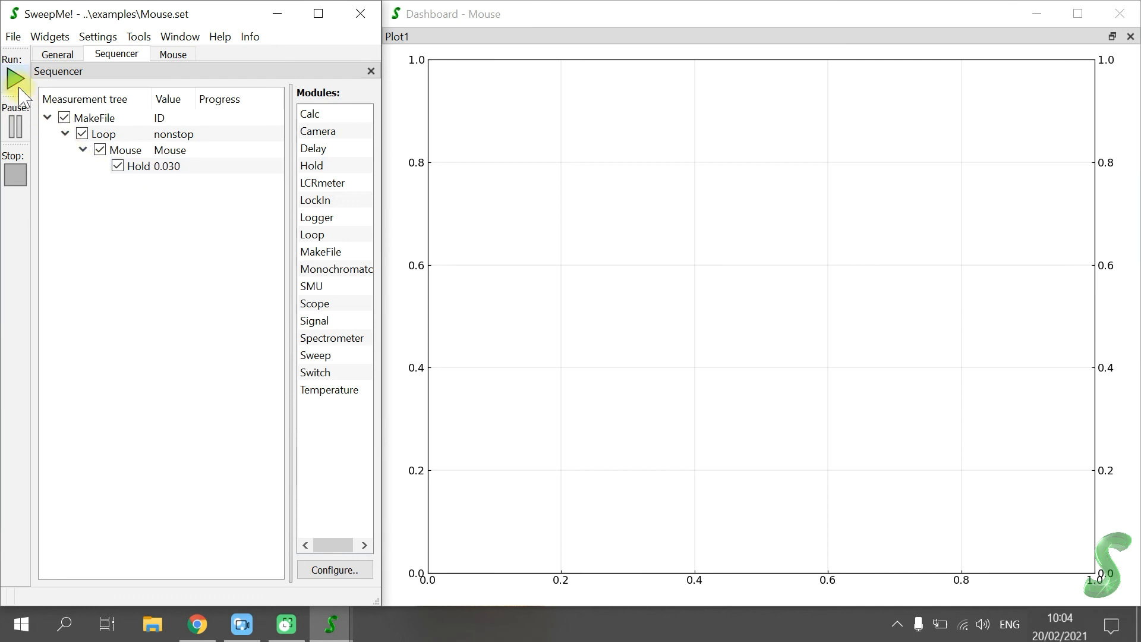
Run the Mouse example measurement to plot Mouse y versus Mouse x, then stop it.
{"action": "left_click", "coordinate": [13, 78]}
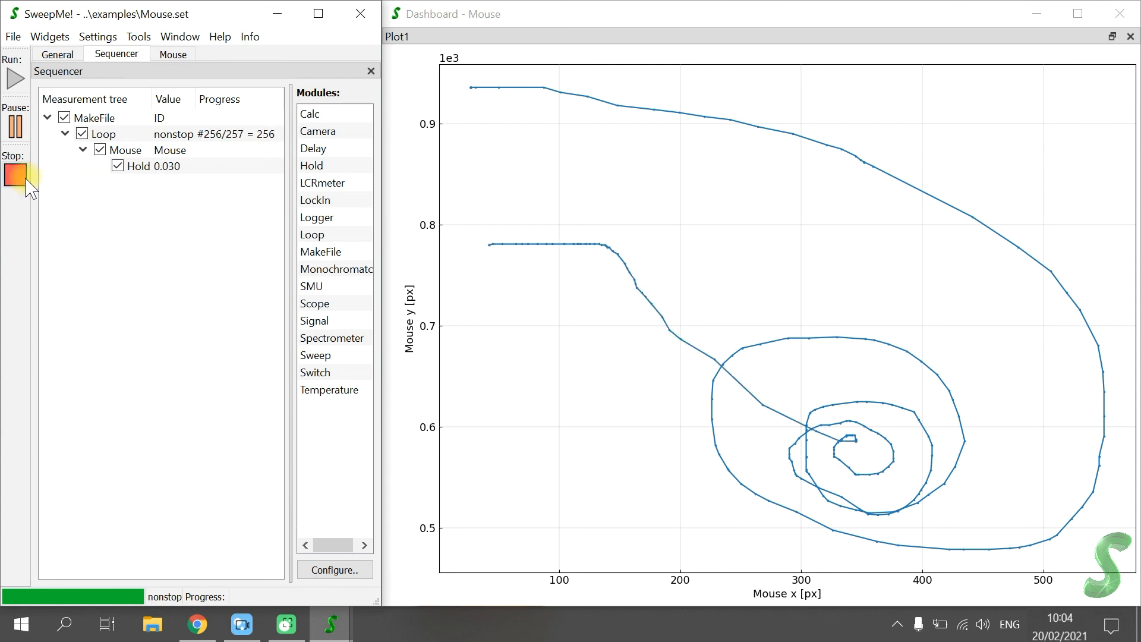
{"action": "left_click", "coordinate": [15, 174]}
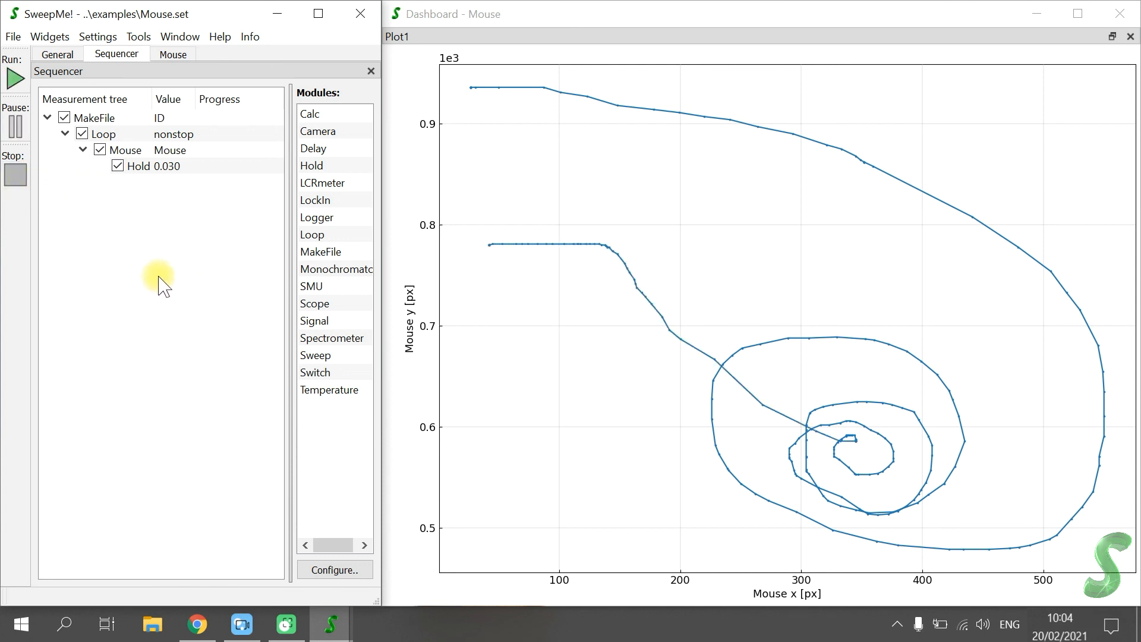